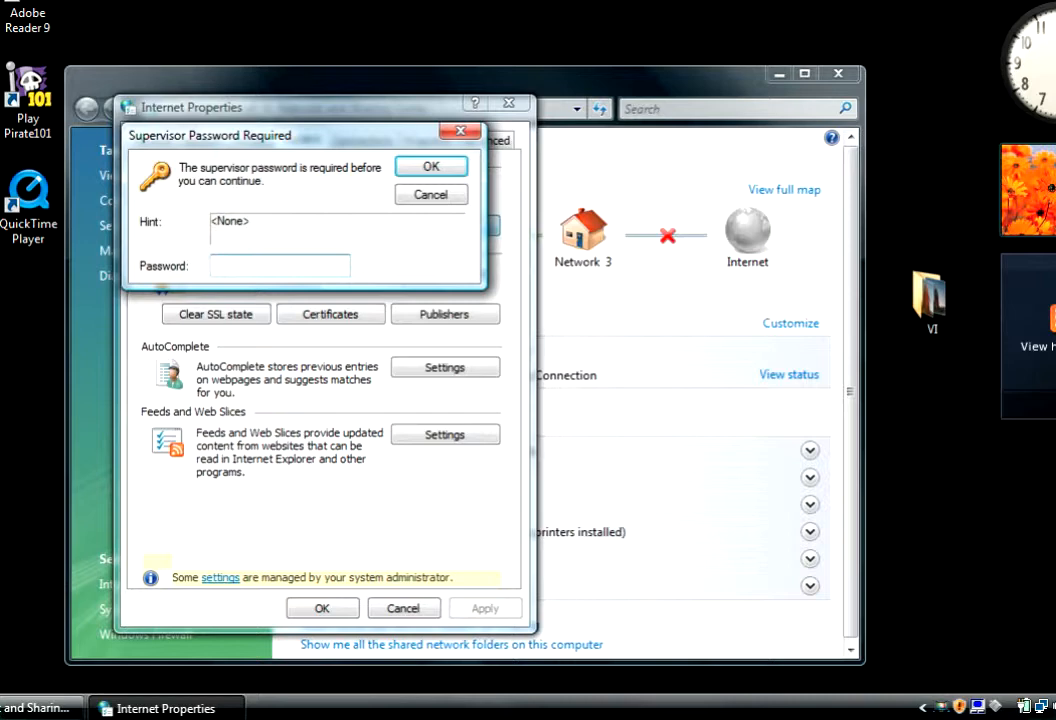
Enter the supervisor password in the Supervisor Password Required dialog to unlock Content Advisor settings
left_click(432, 166)
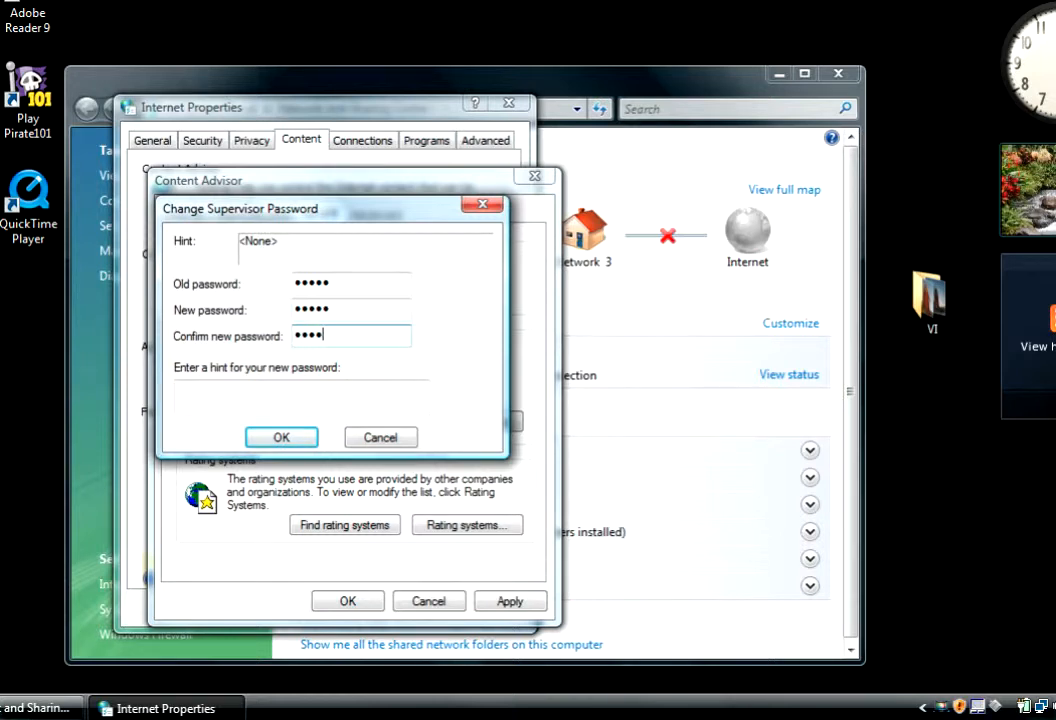
Confirm the supervisor password change with the old and new passwords entered
left_click(280, 436)
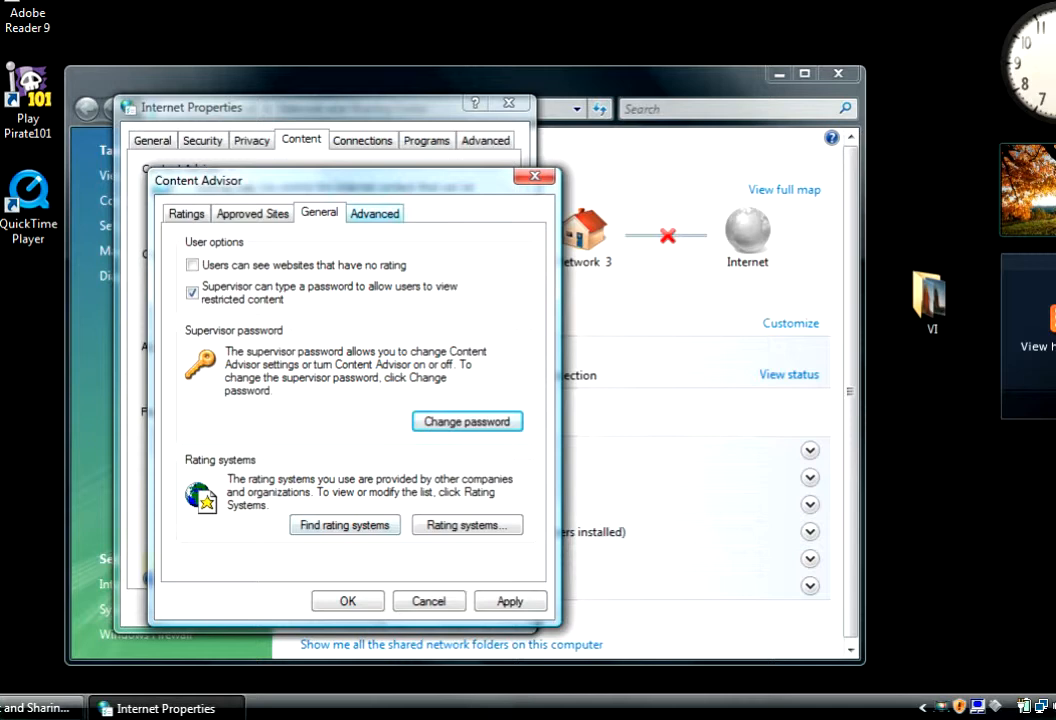
Apply the General settings: unrated websites disallowed, supervisor password override allowed
left_click(348, 600)
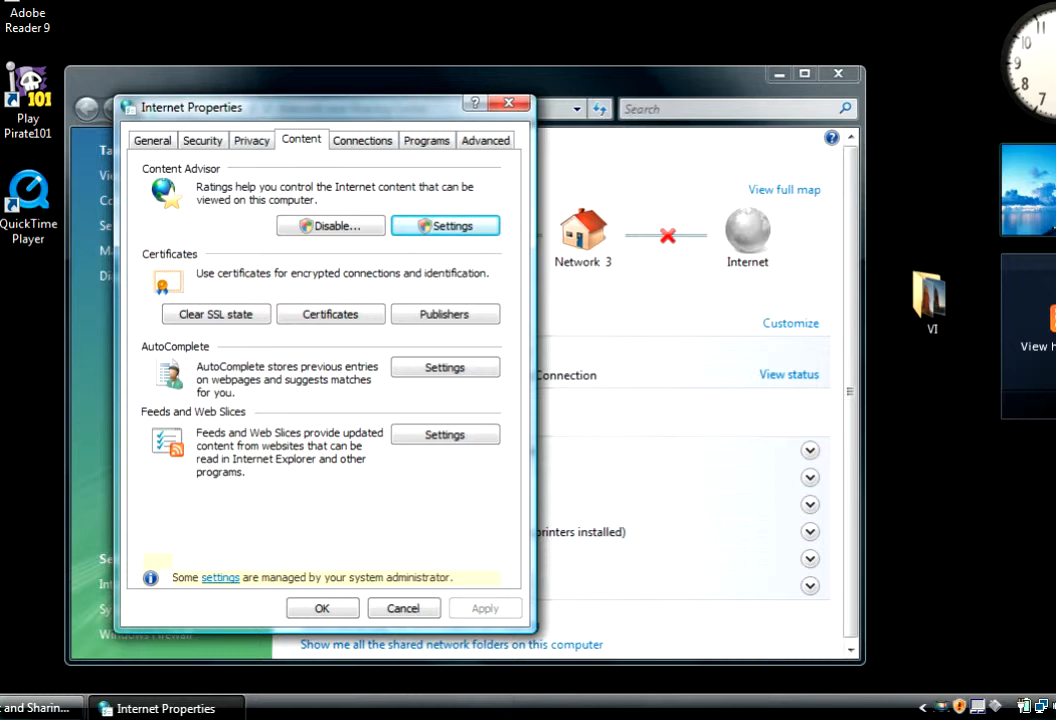